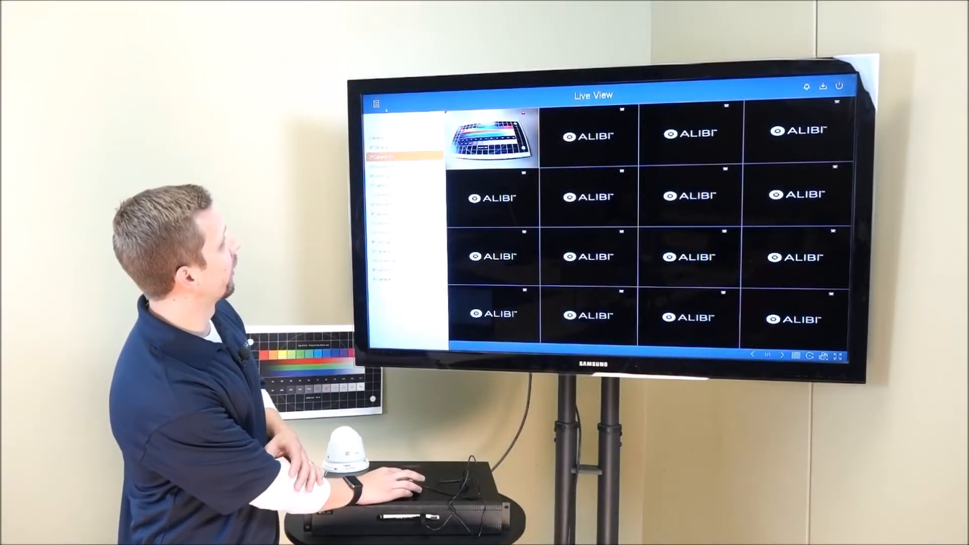
- Switch from the live camera grid to the Playback screen via the main menu
left_click(375, 104)
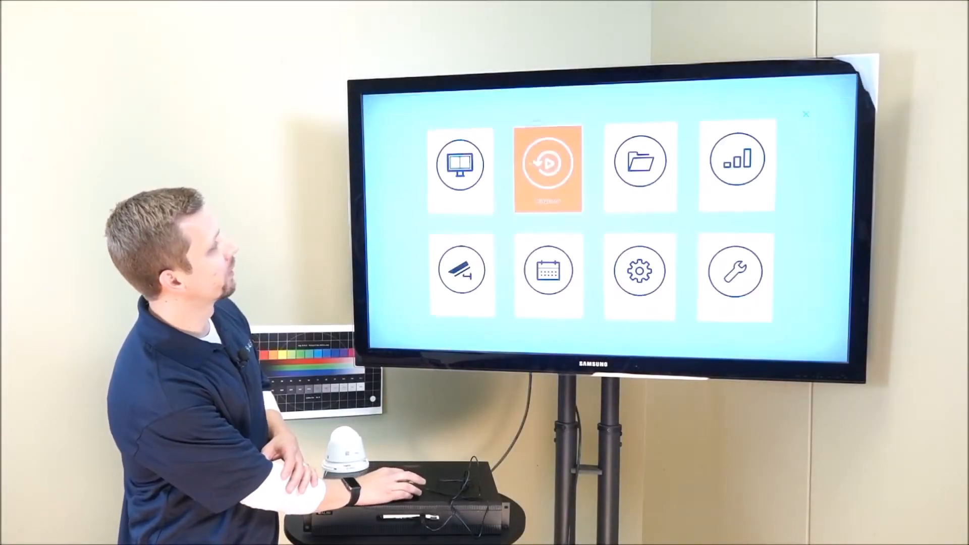
left_click(546, 163)
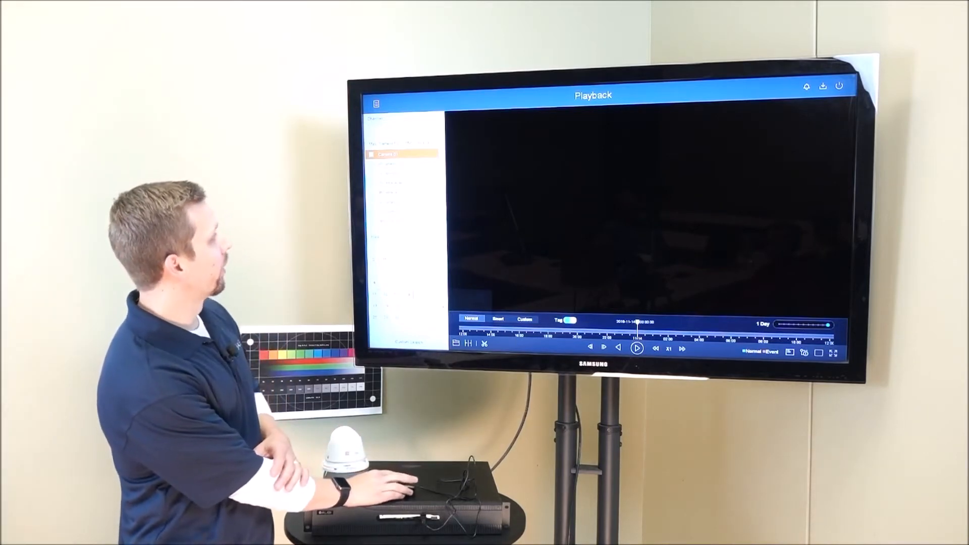
left_click(636, 348)
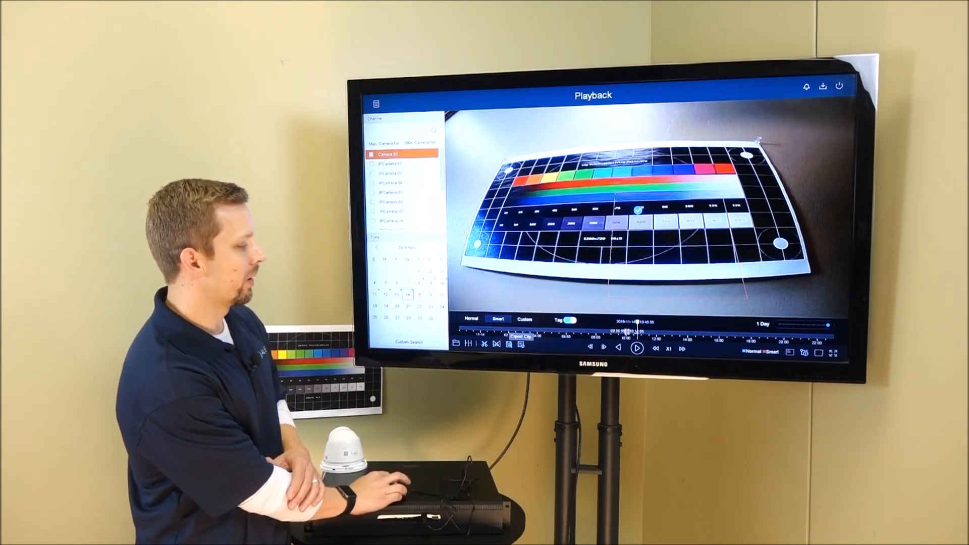
- Start exporting the marked Camera 01 clip from the playback toolbar
left_click(520, 335)
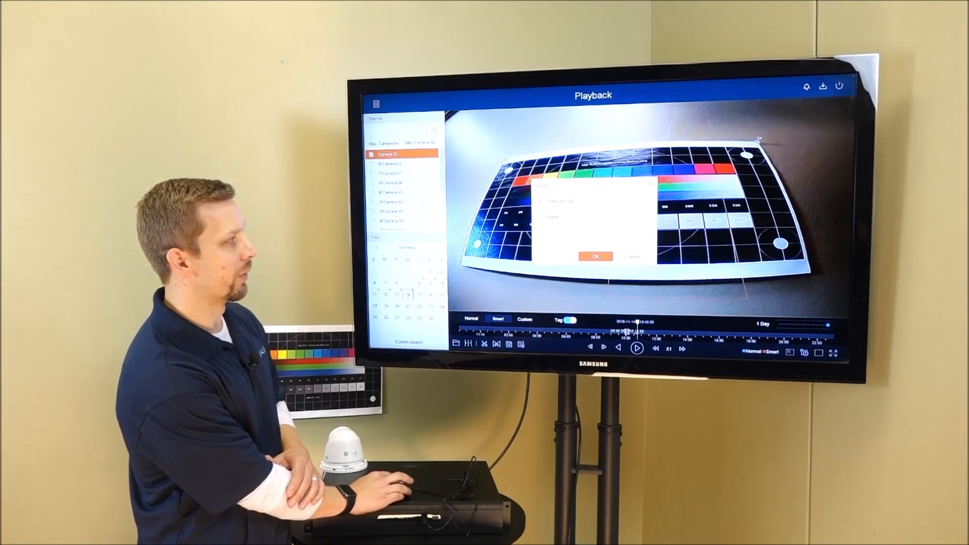